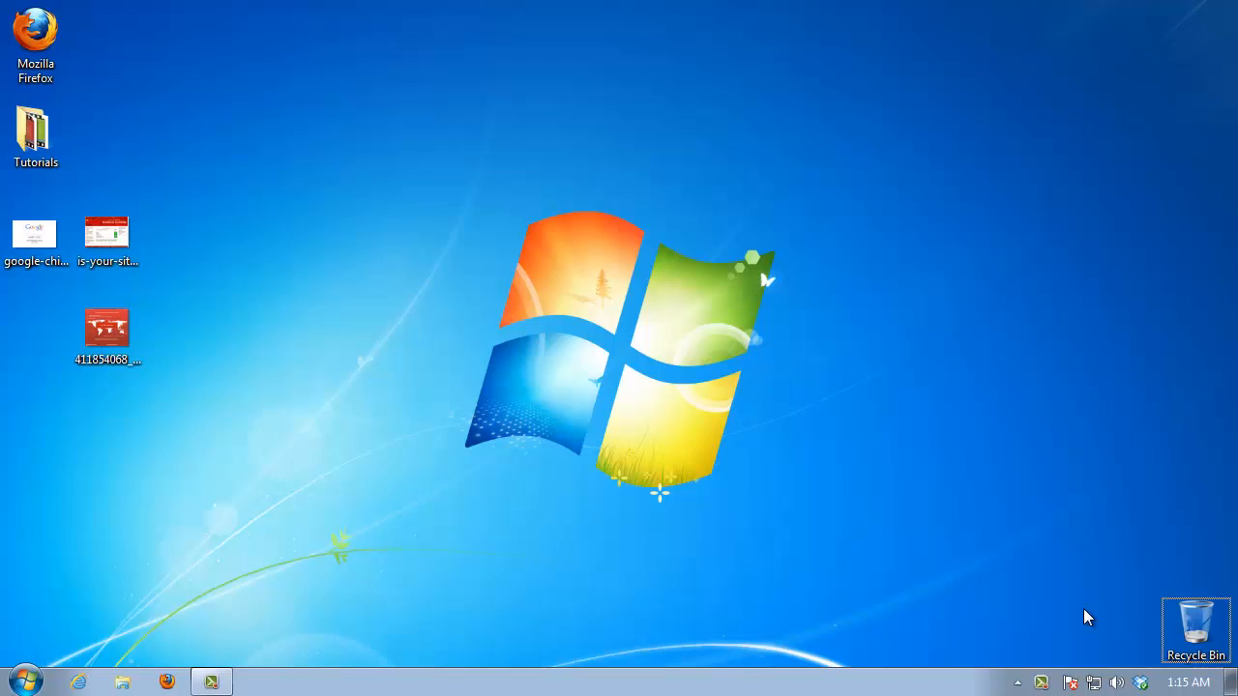
mouse_move(435, 604)
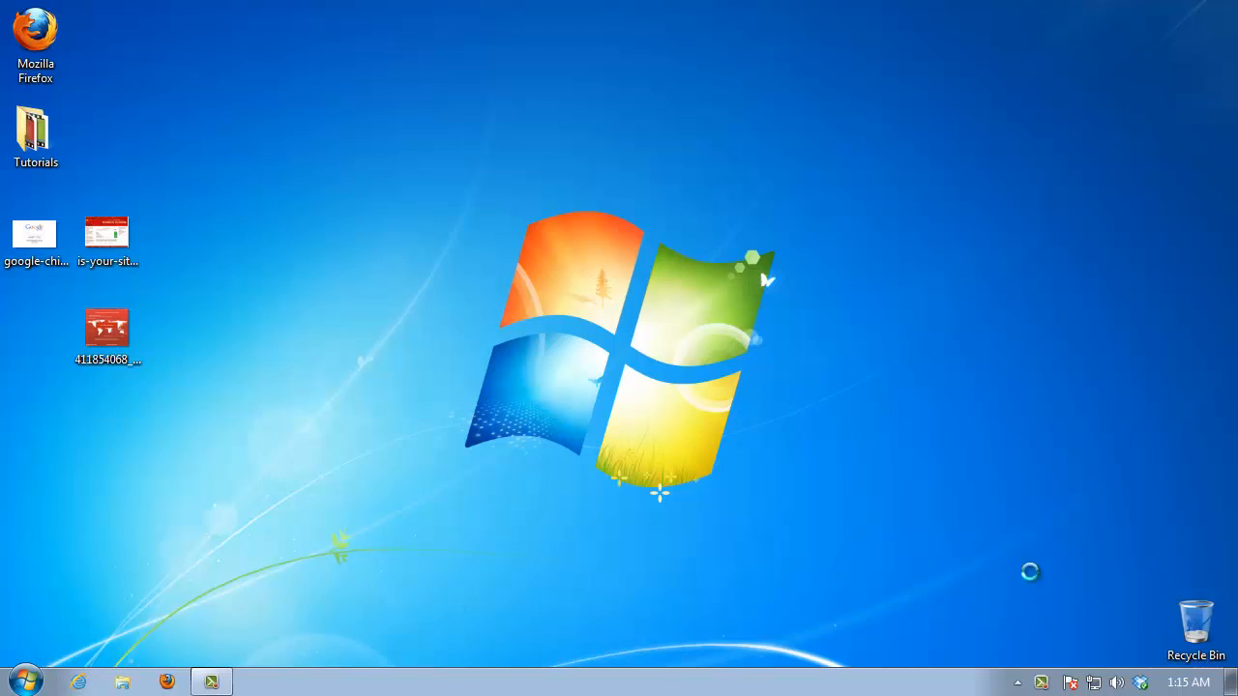
Open the is-your-site-blocked China test screenshot from the desktop in Internet Explorer
double_click(35, 235)
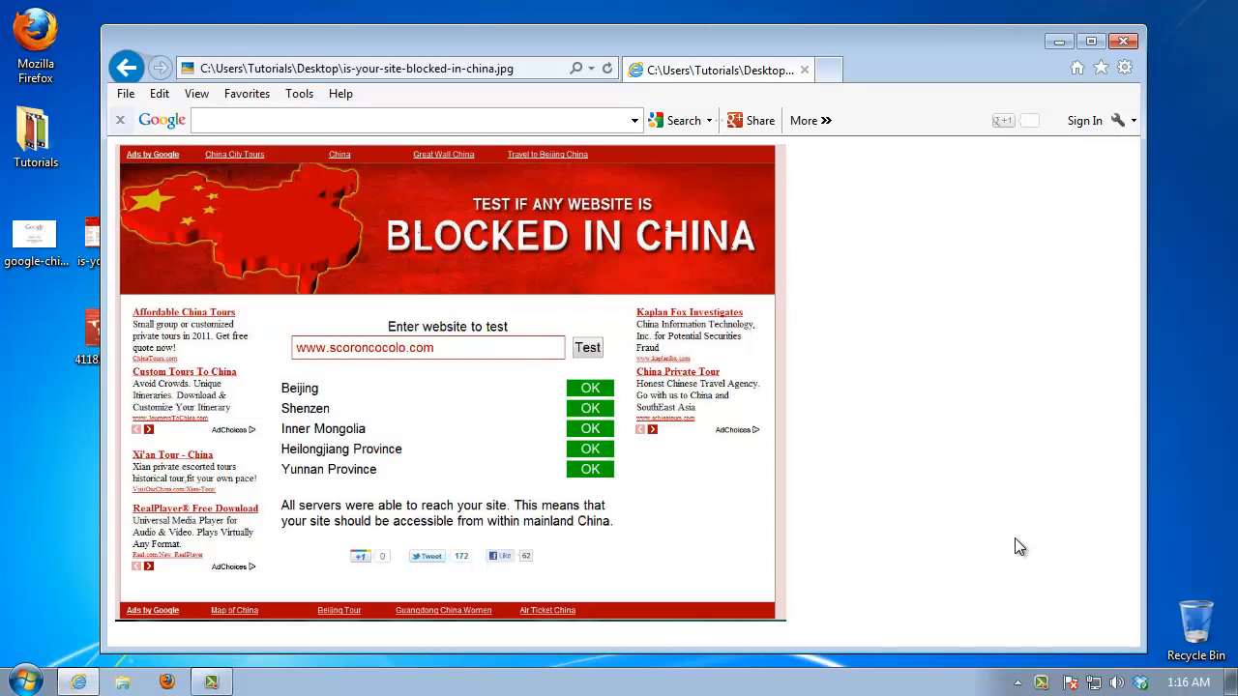
mouse_move(767, 503)
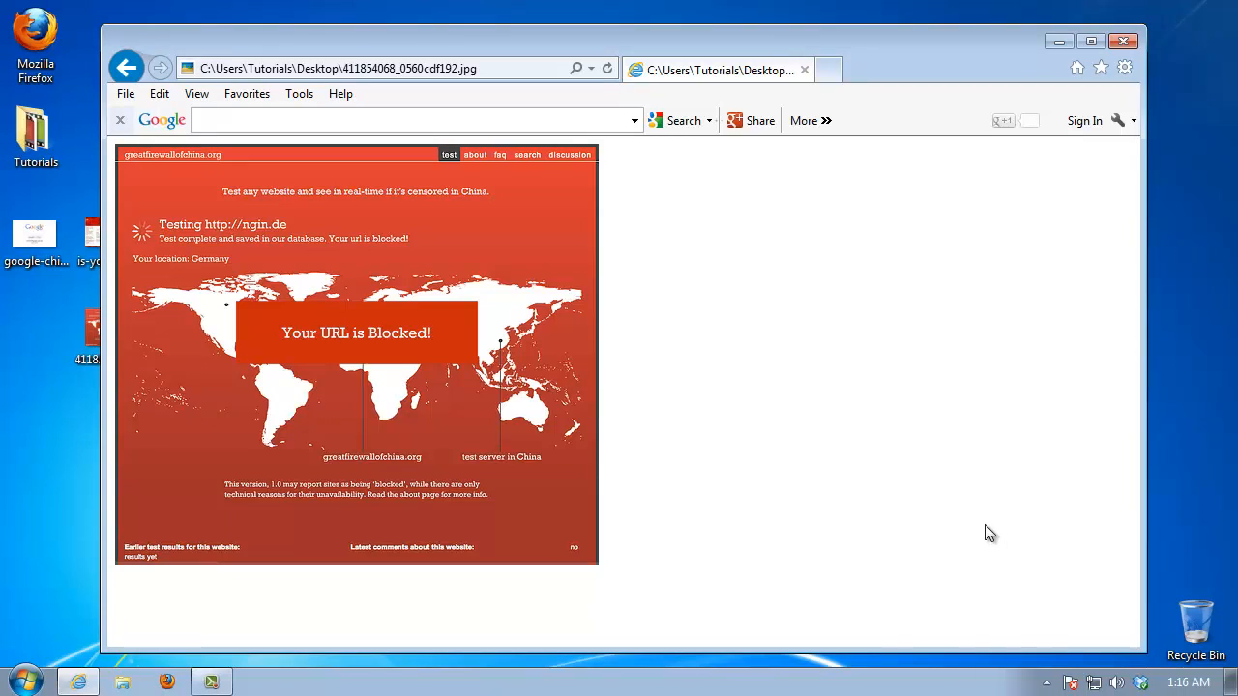
mouse_move(855, 391)
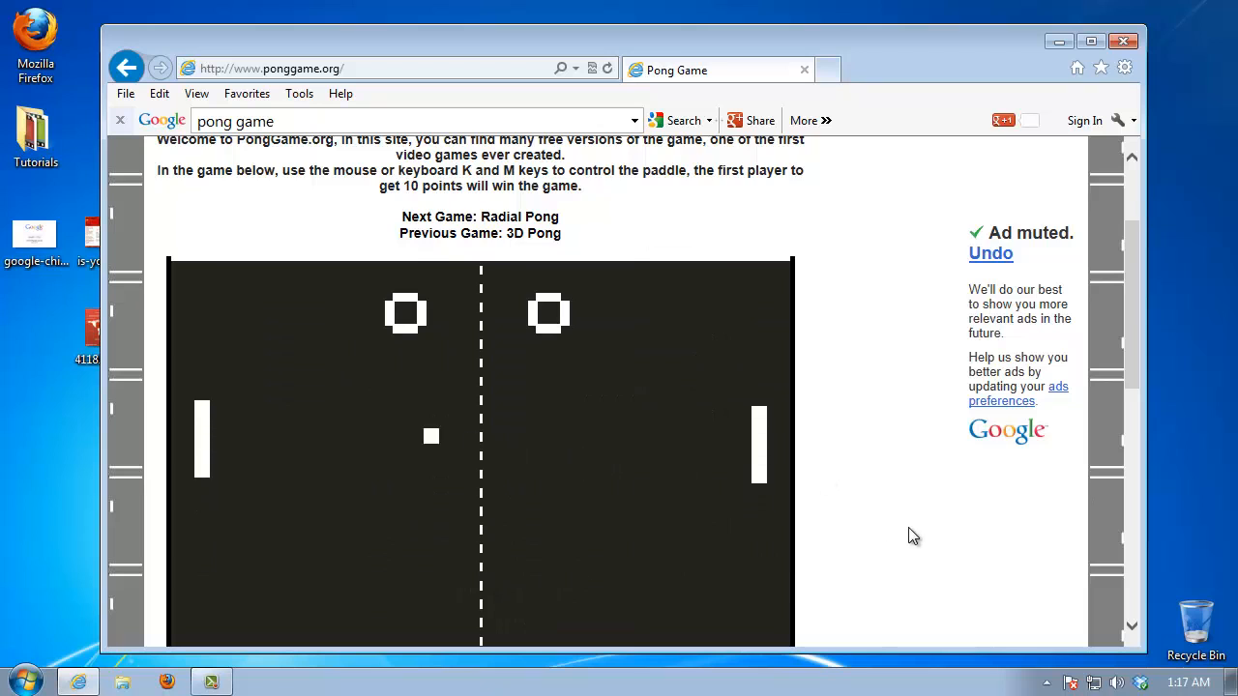
scroll("down", 3)
type("megaproxy")
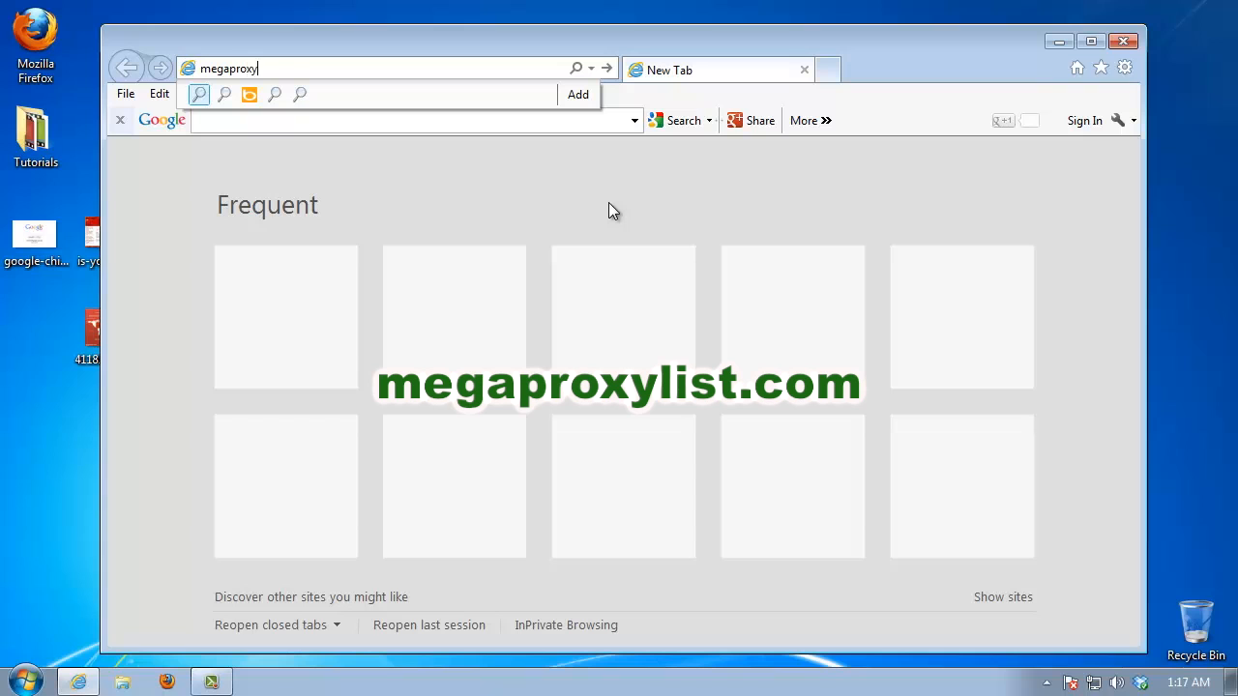
Load megaproxylist.com and open the blueinternet.info proxy from its list
type("list.com")
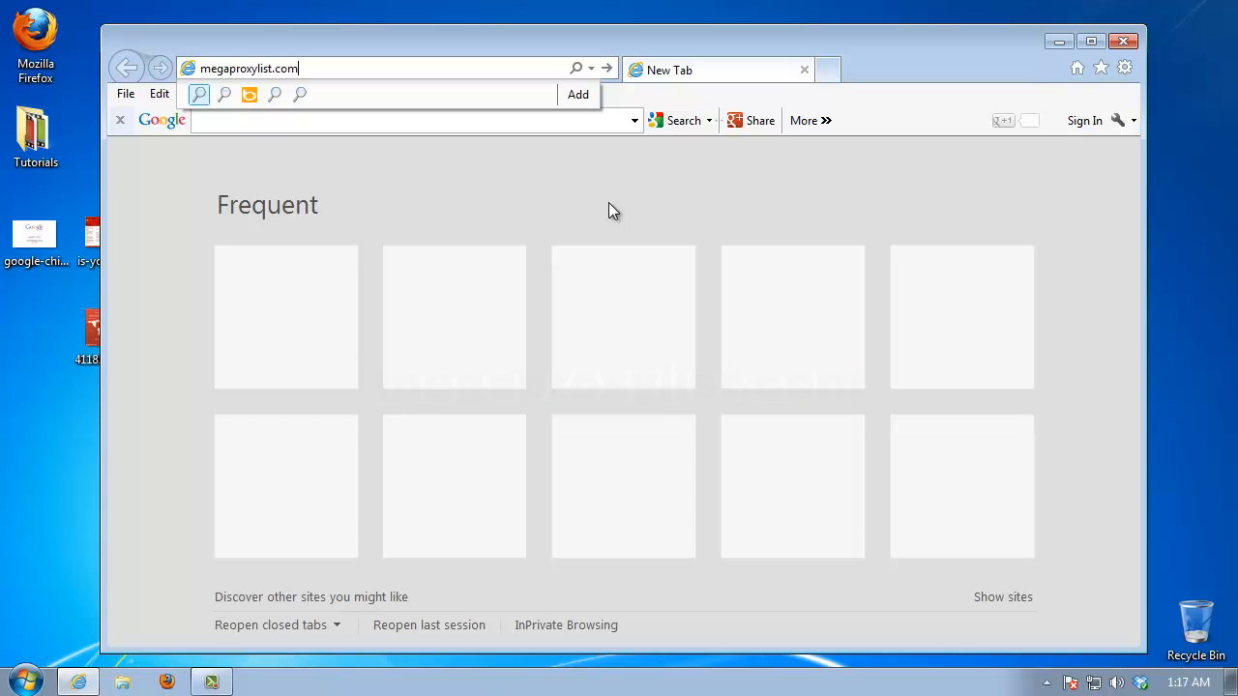
key("Return")
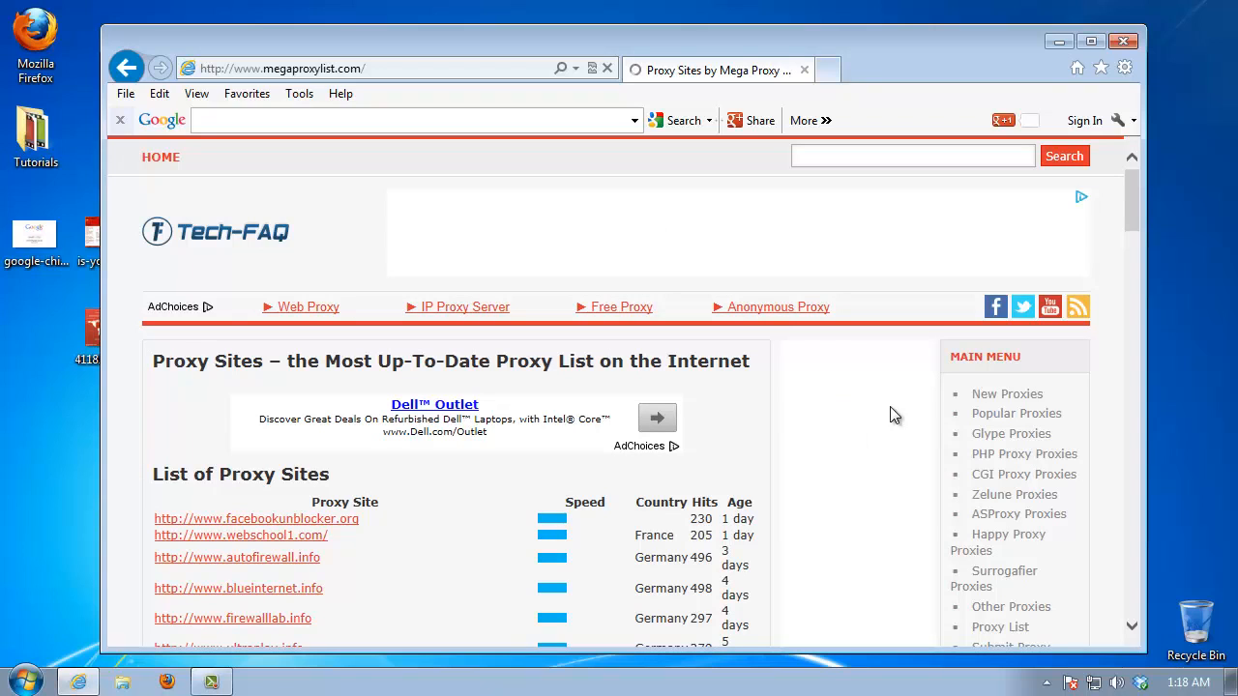
mouse_move(104, 414)
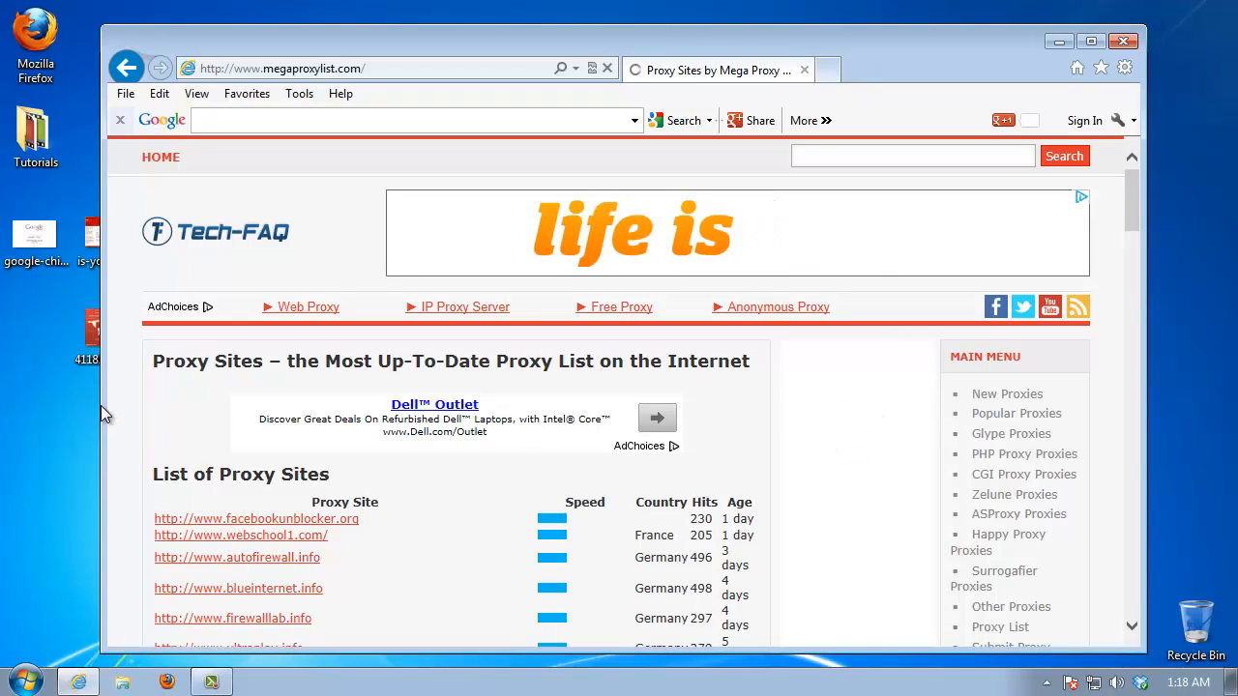
left_click(239, 588)
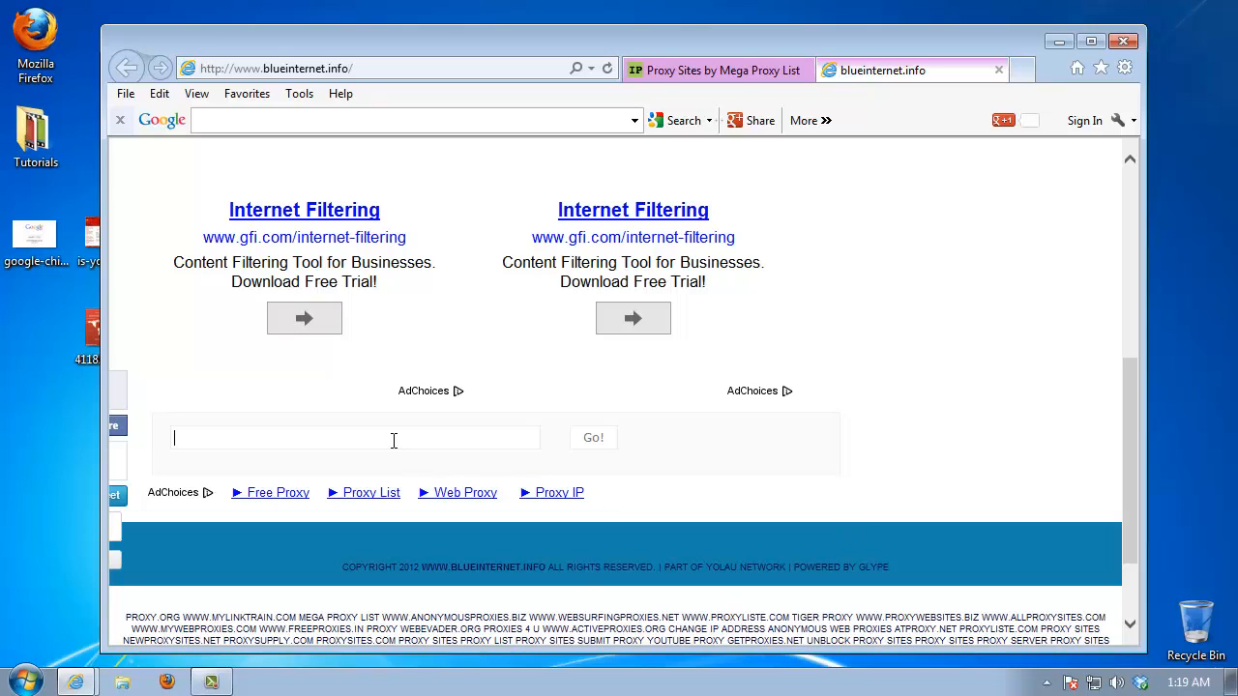
Browse to howtech.tv through the blueinternet.info proxy and scroll down the page
type("howtec")
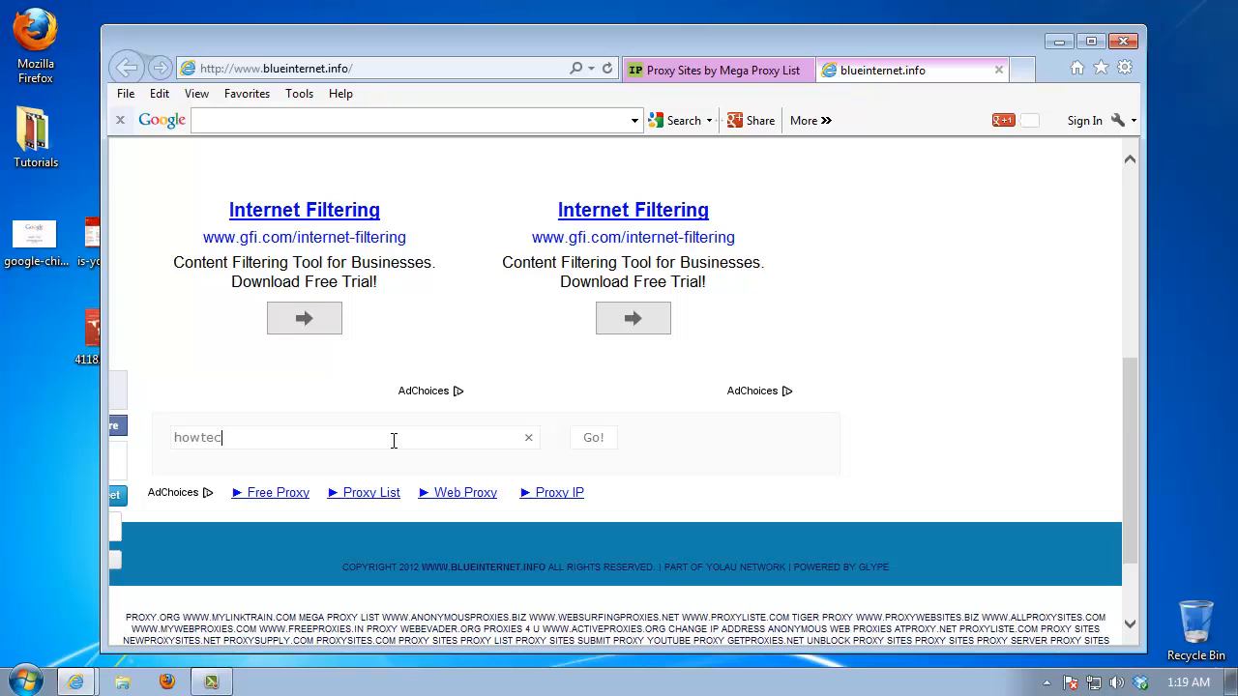
type("h.tv")
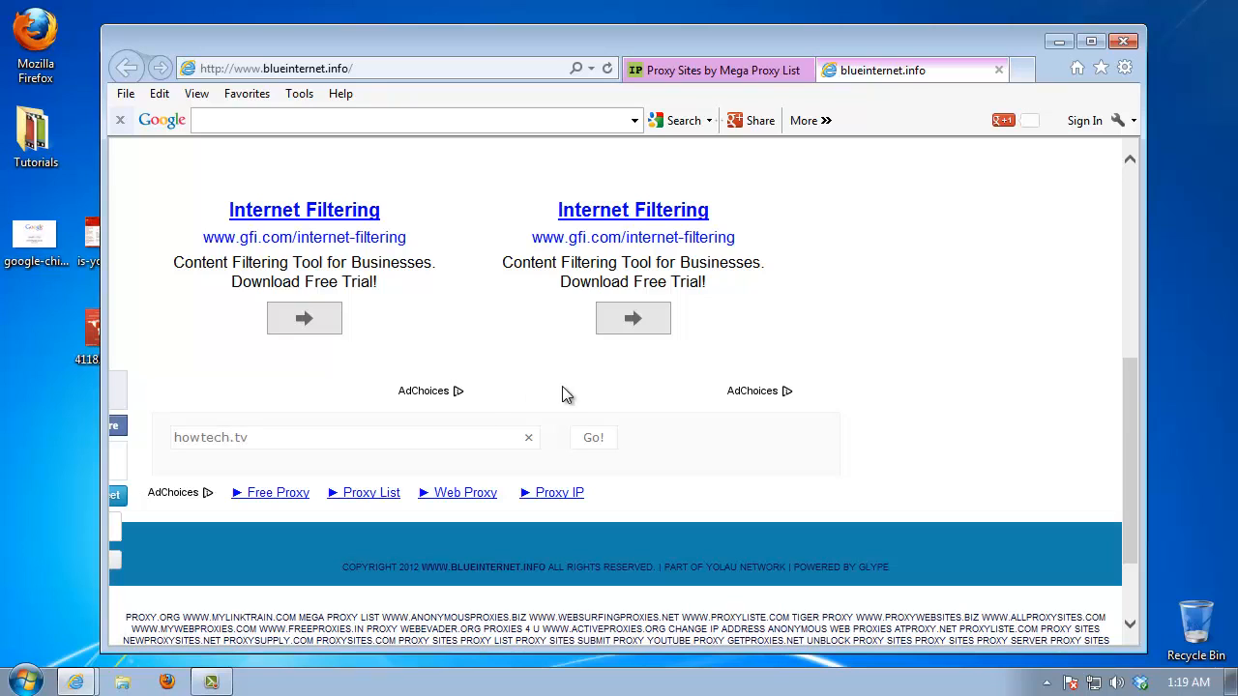
left_click(593, 437)
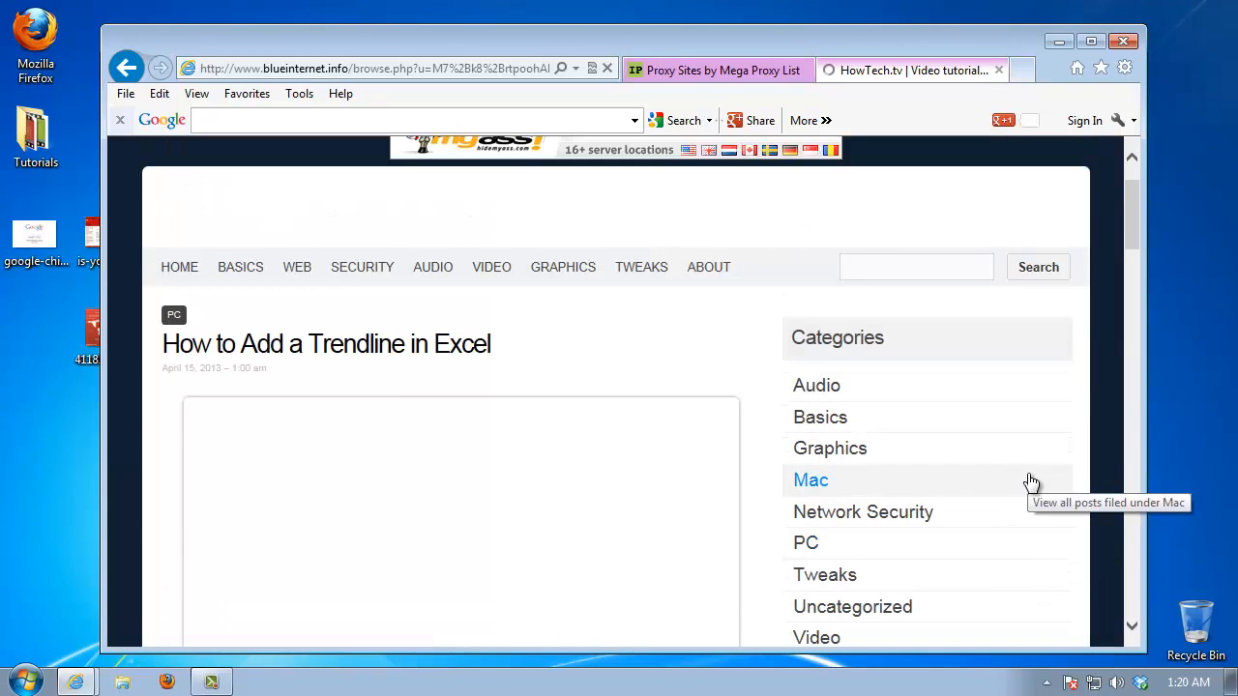
scroll("down", 3)
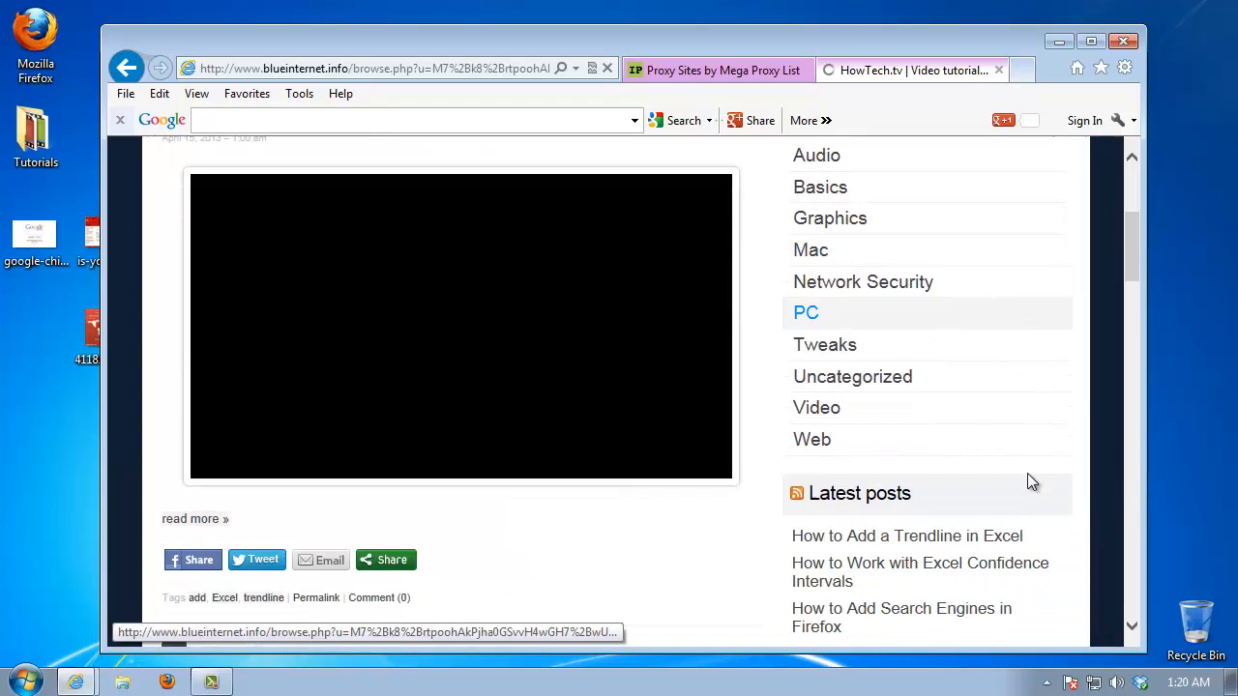
scroll("down", 3)
type("VPN")
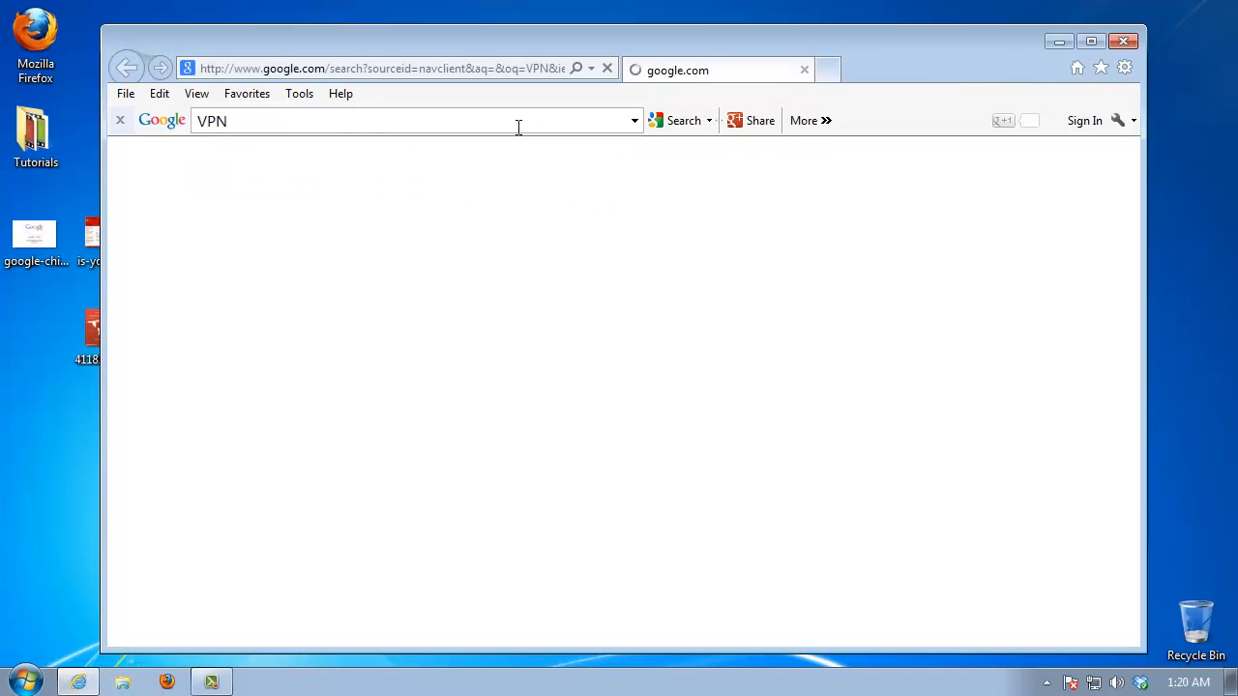
Search Google for VPN and open the Wikipedia 'Virtual private network' result
left_click(684, 120)
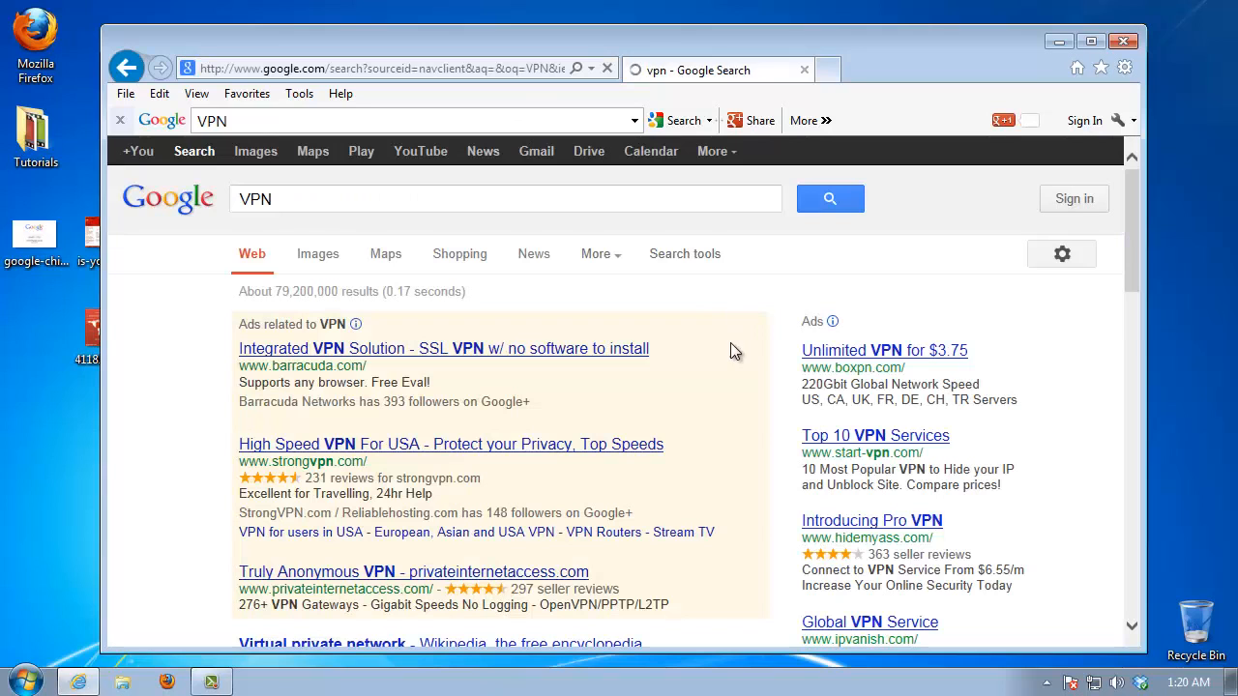
left_click(416, 120)
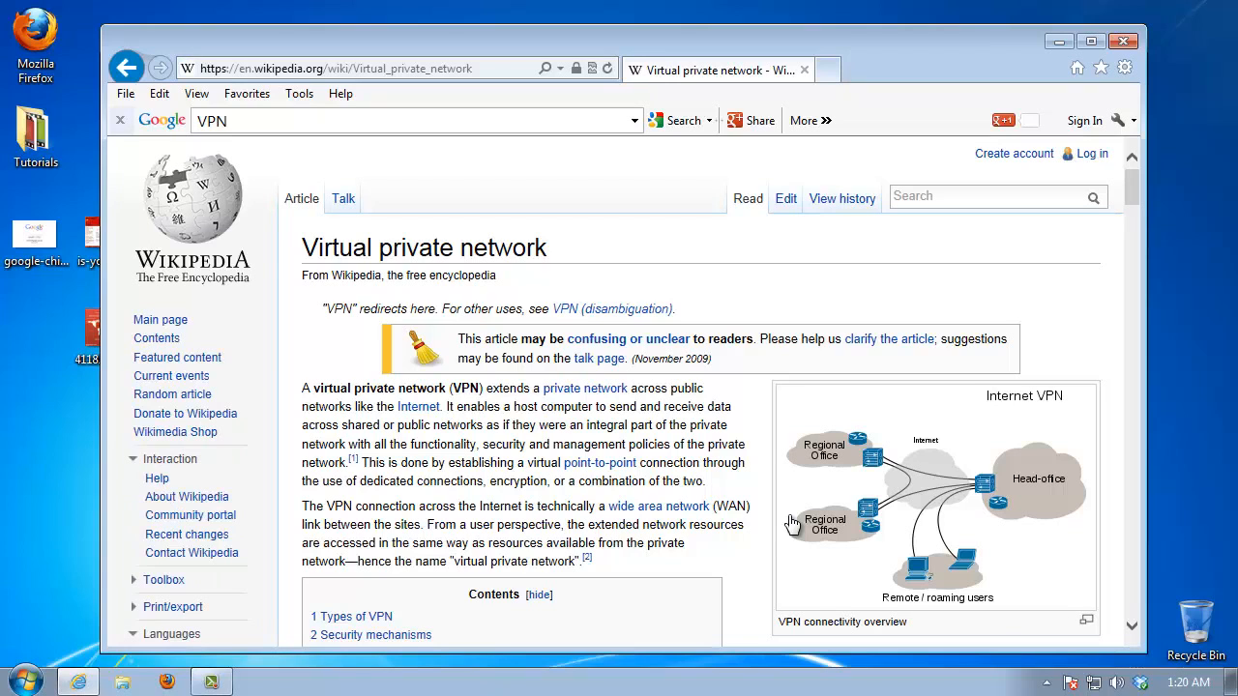
mouse_move(732, 573)
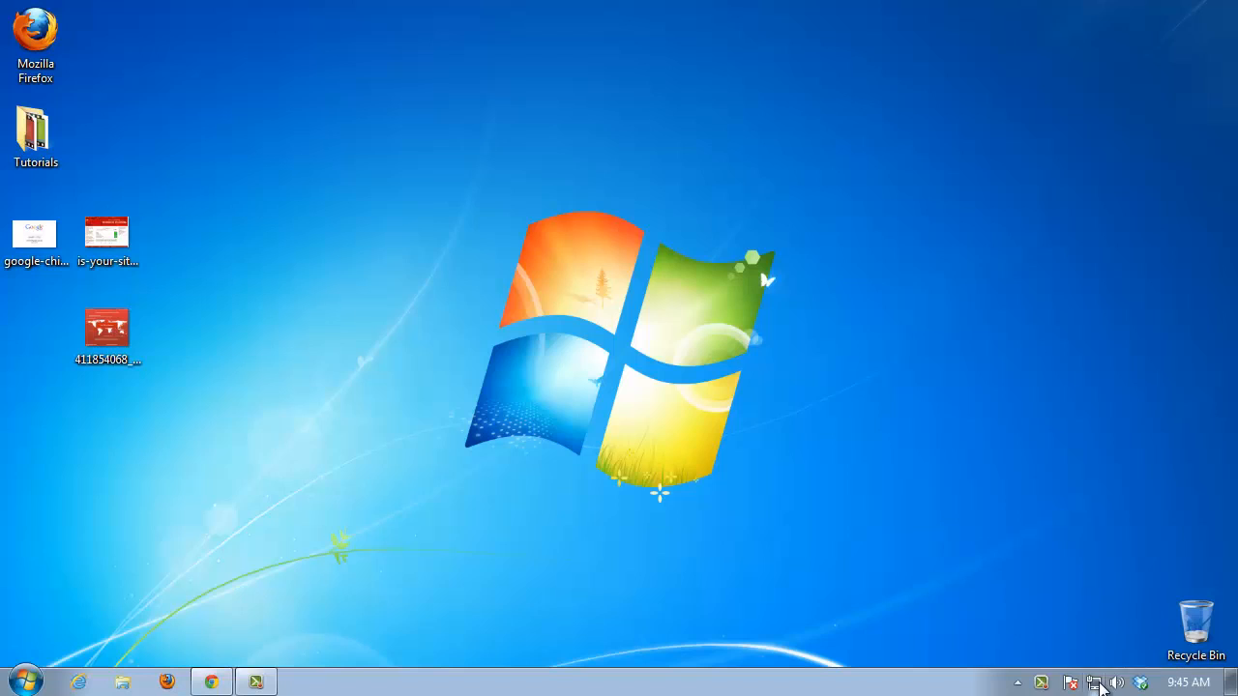
Start a new Connect to a workplace connection using the internet connection (VPN)
left_click(1094, 682)
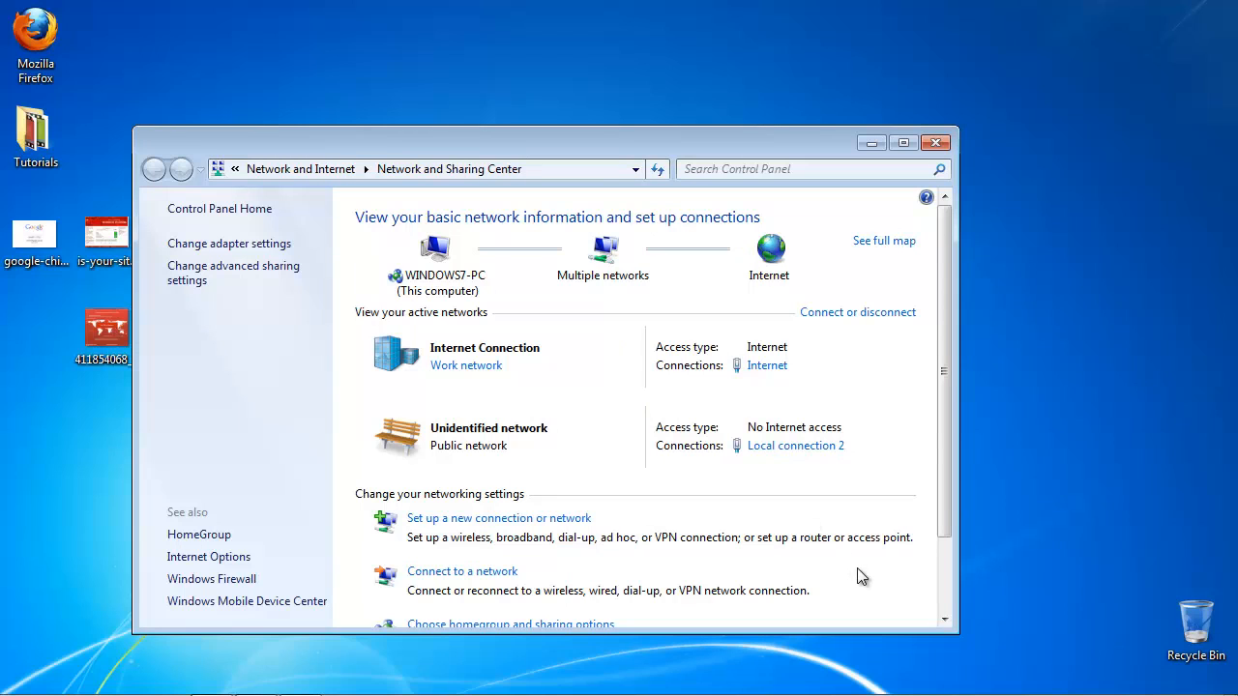
mouse_move(551, 523)
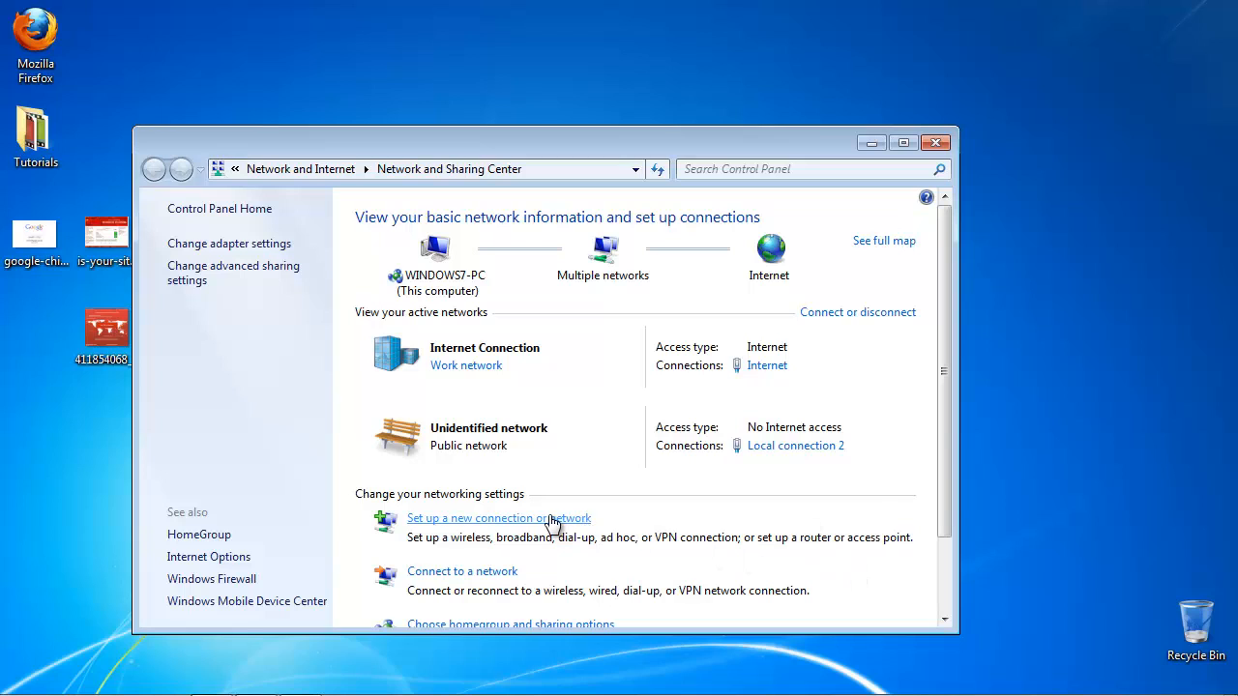
left_click(498, 517)
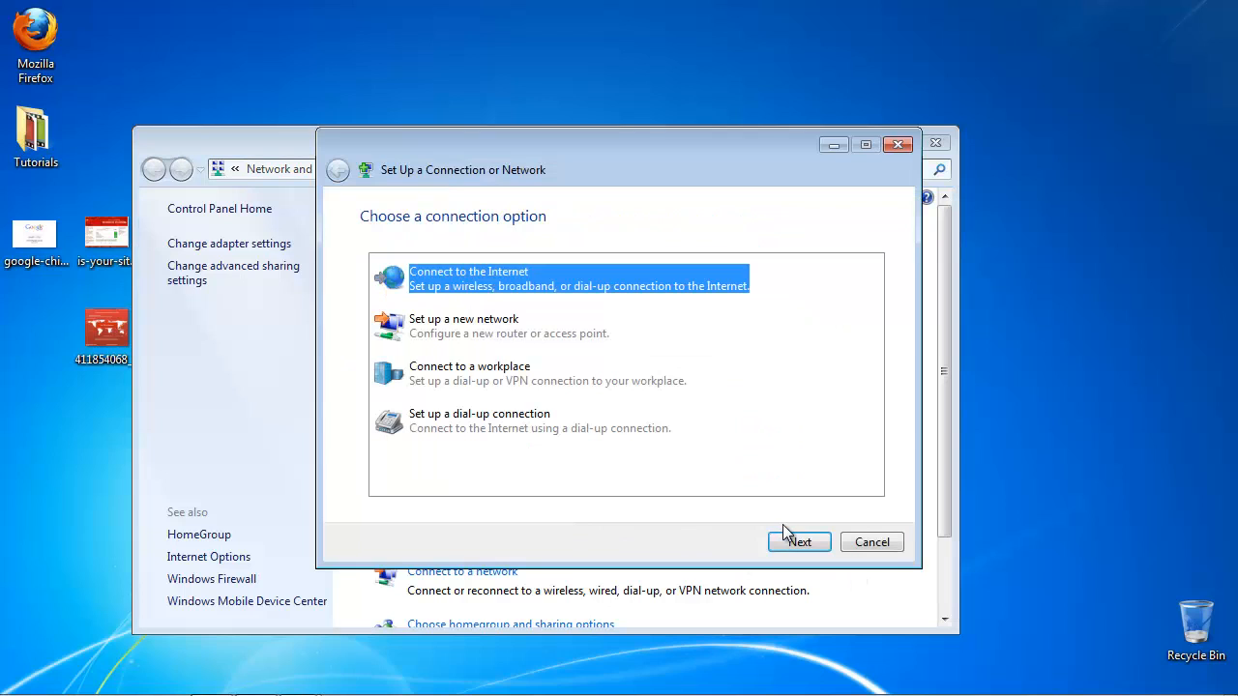
left_click(546, 372)
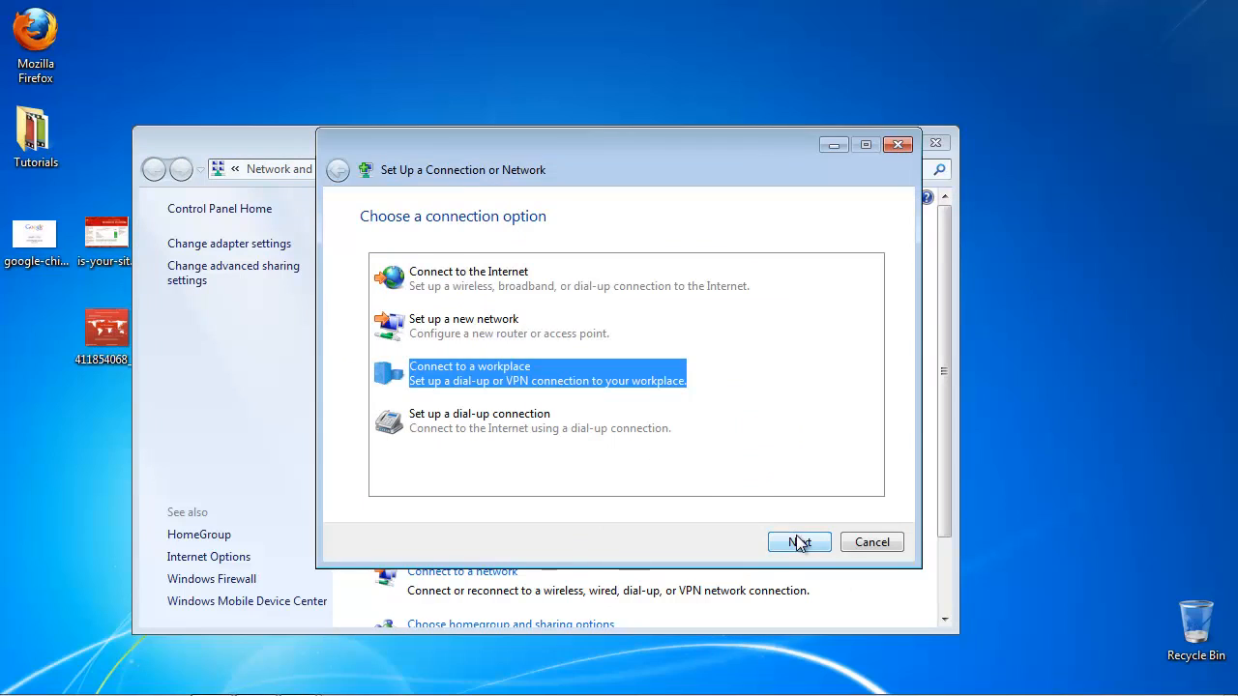
left_click(799, 541)
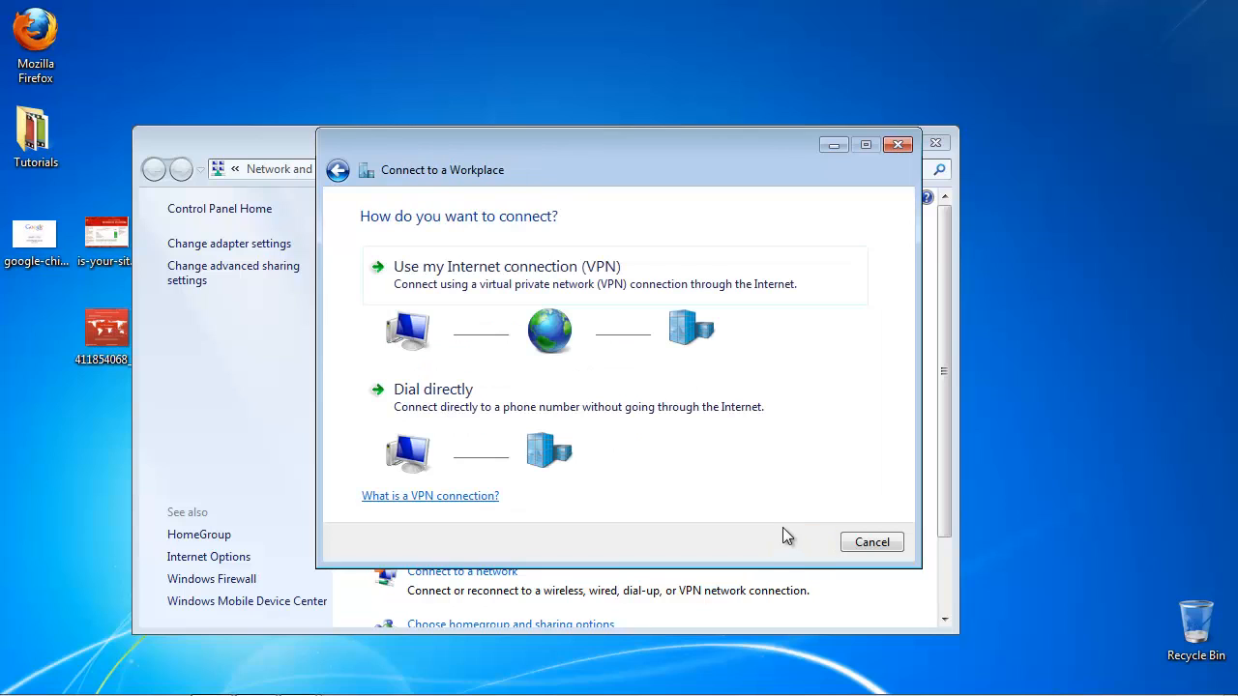
left_click(506, 266)
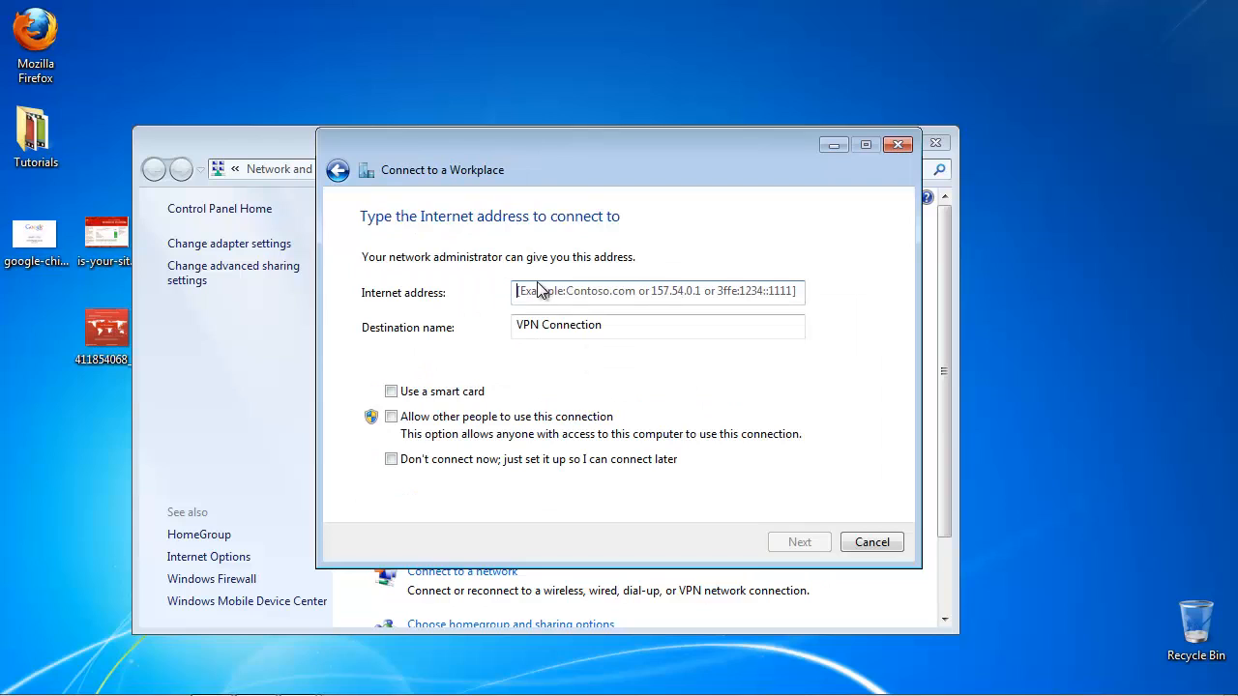
mouse_move(753, 399)
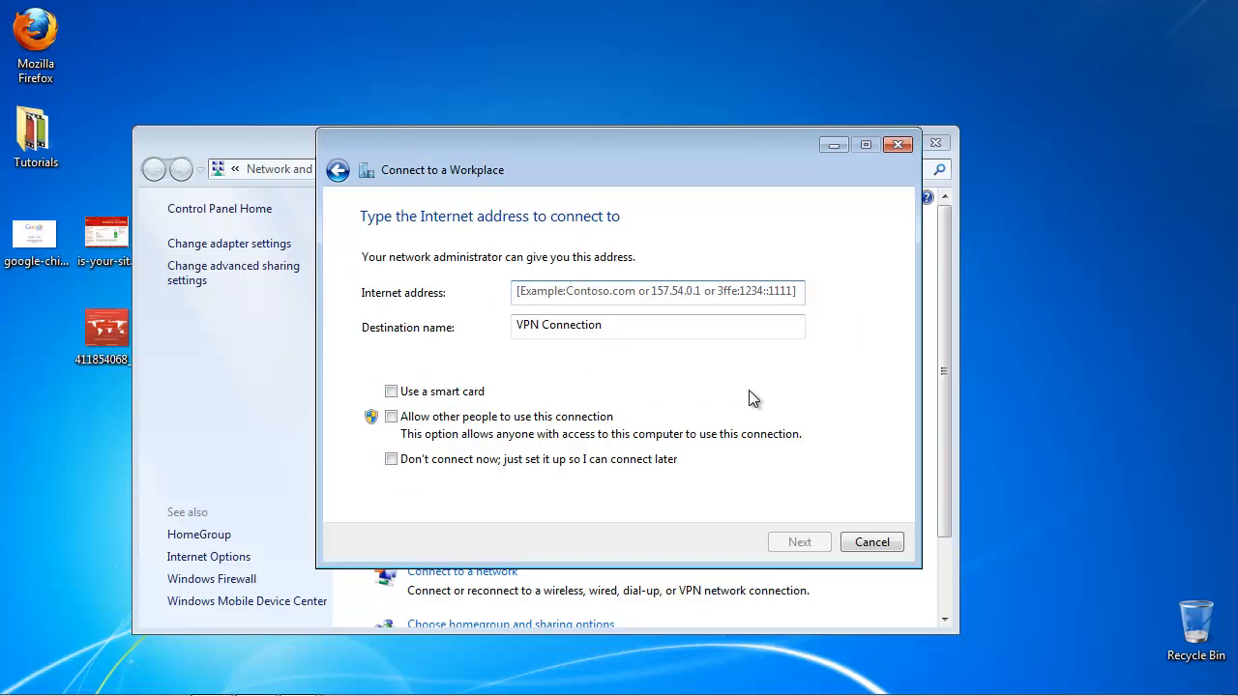
Enter us.justfreevpn.com as the VPN internet address and continue
type("us.just")
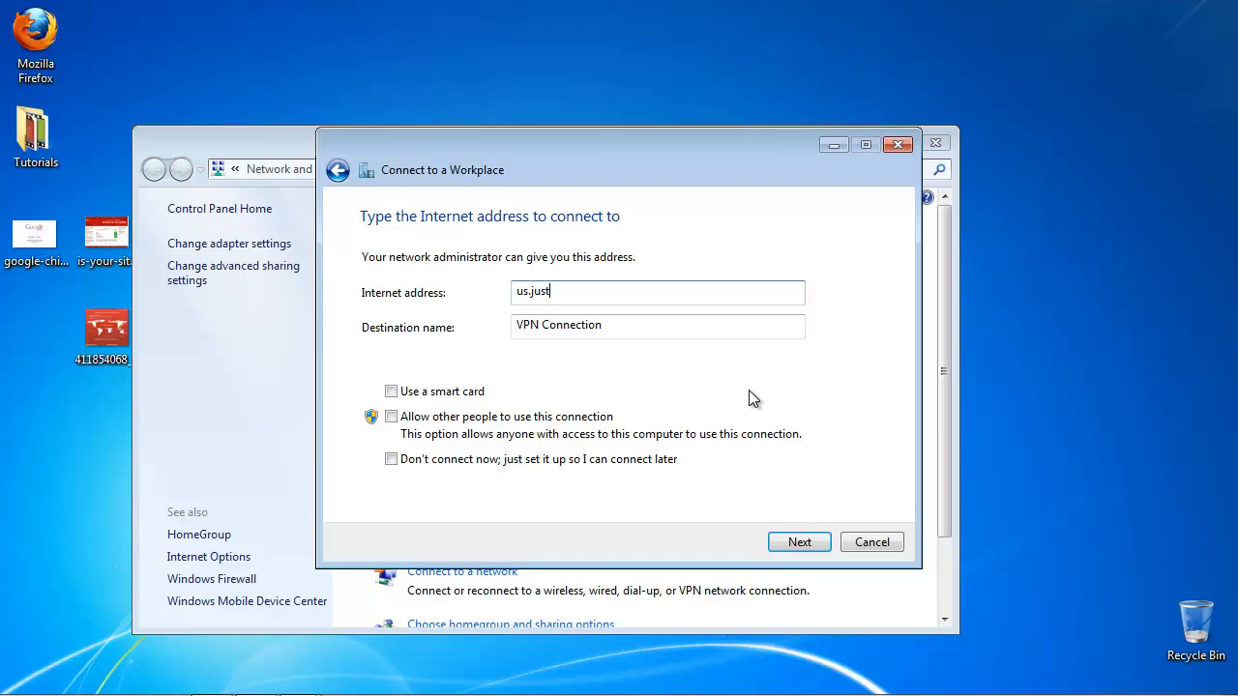
type("freevp")
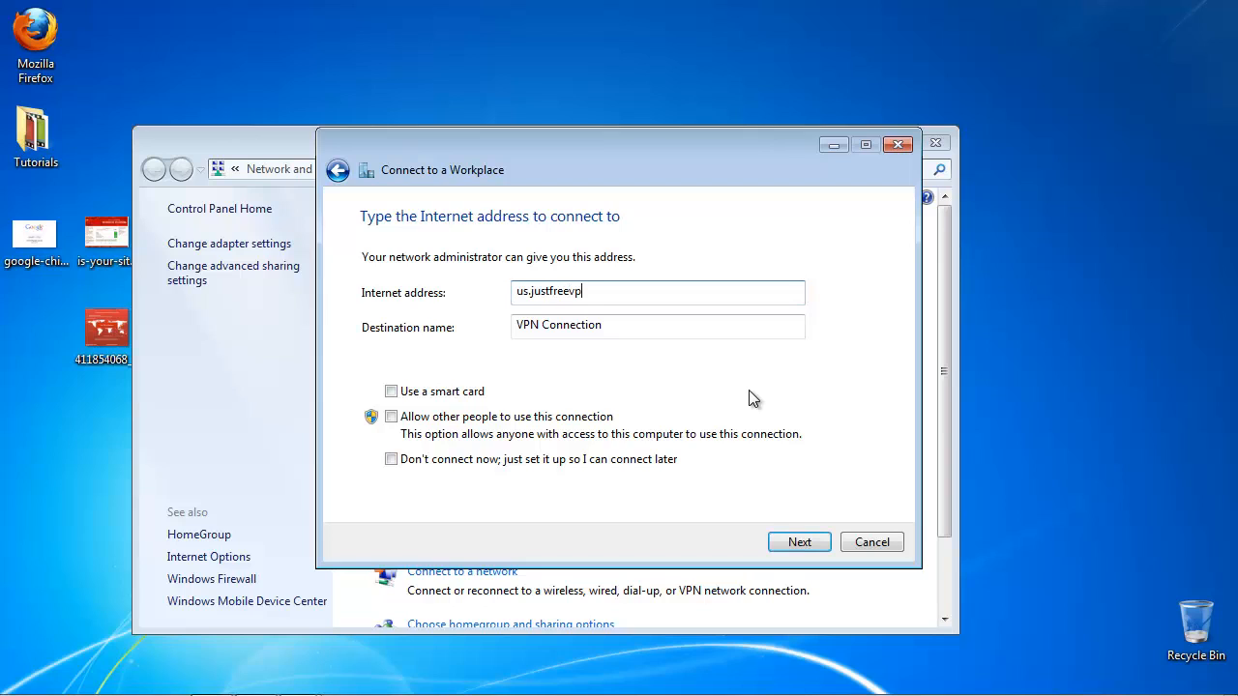
type("n.com")
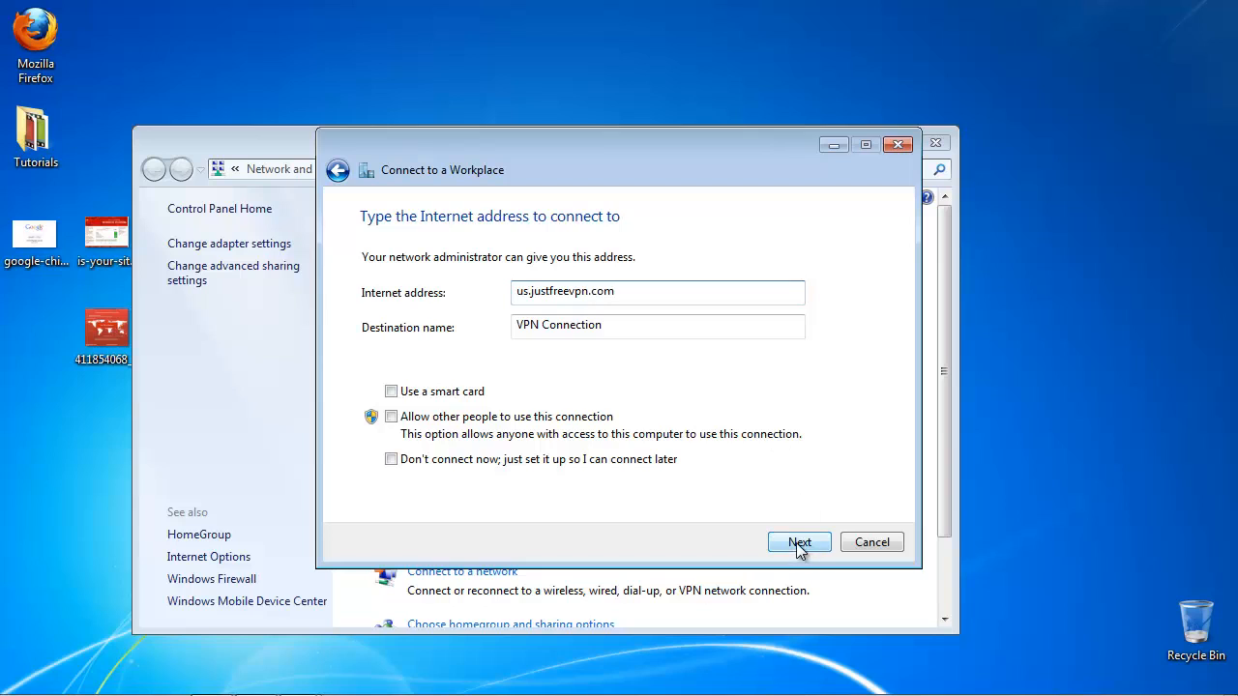
left_click(799, 541)
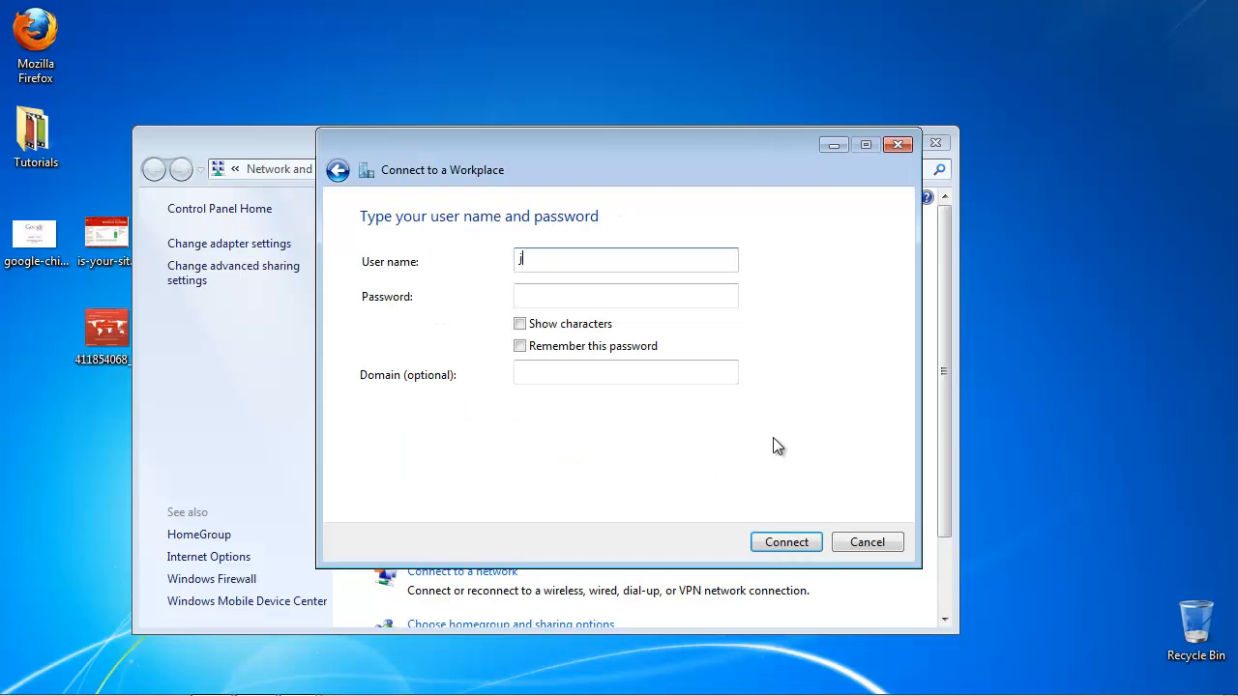
Connect to the VPN with user name justfreevpn and its password
type("ustfree")
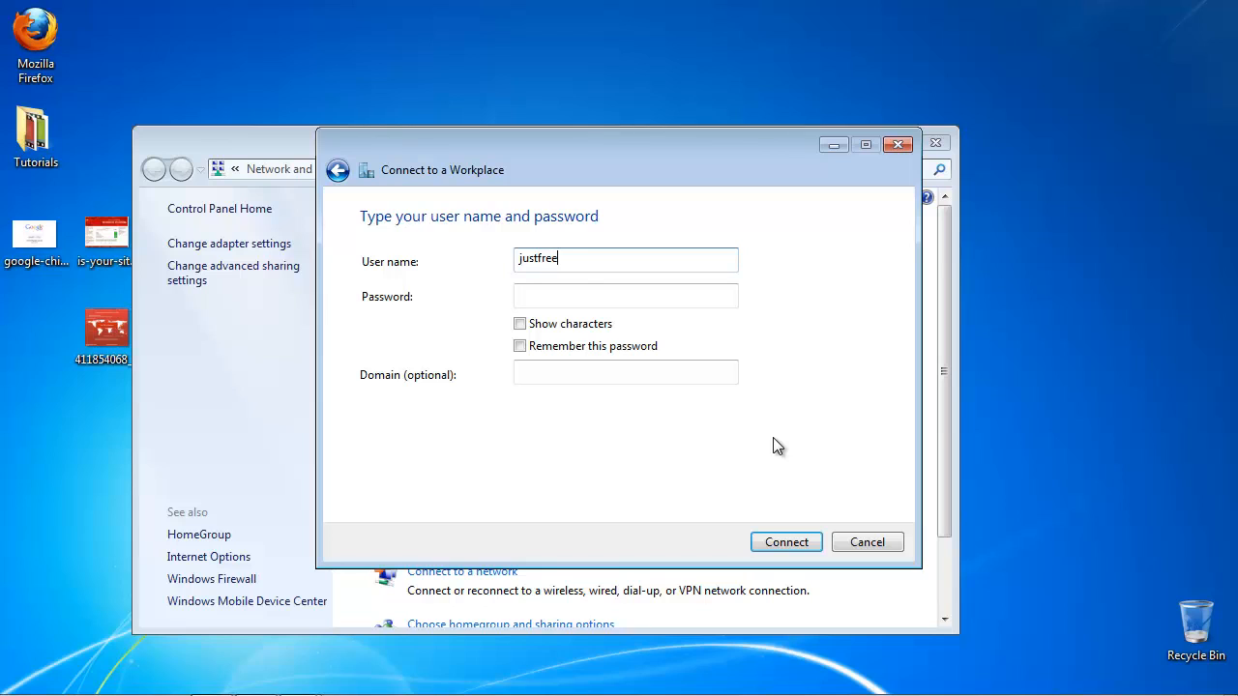
type("vpn")
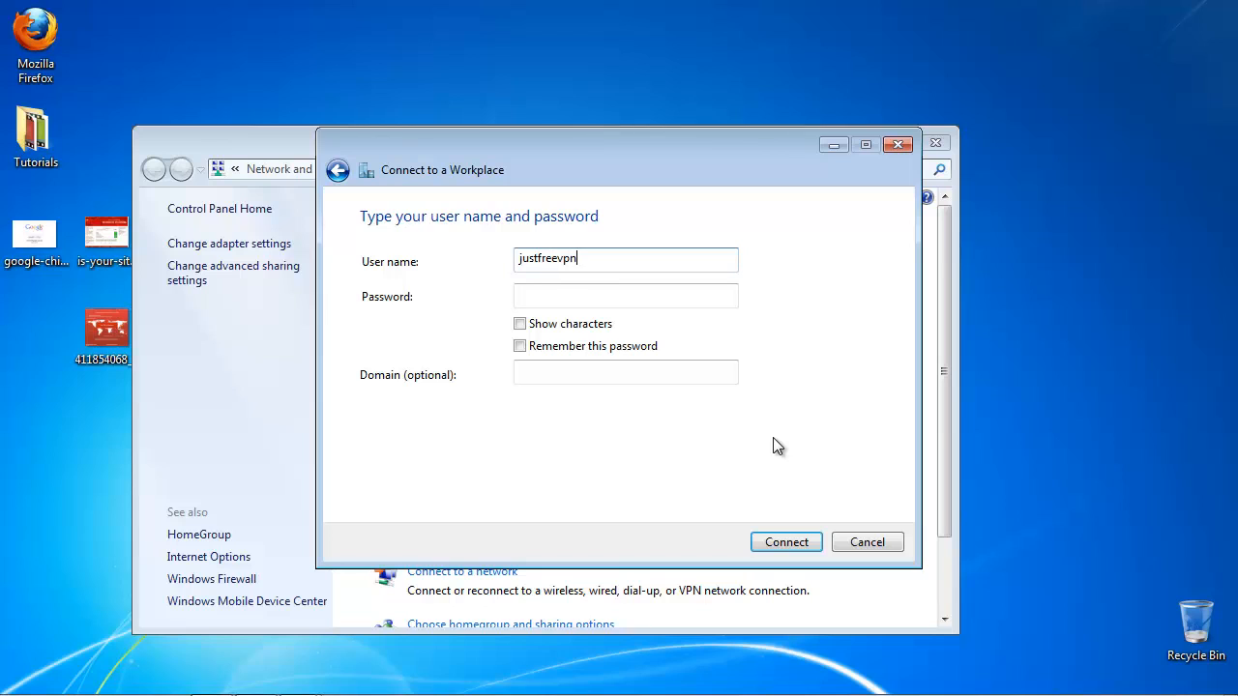
type("••")
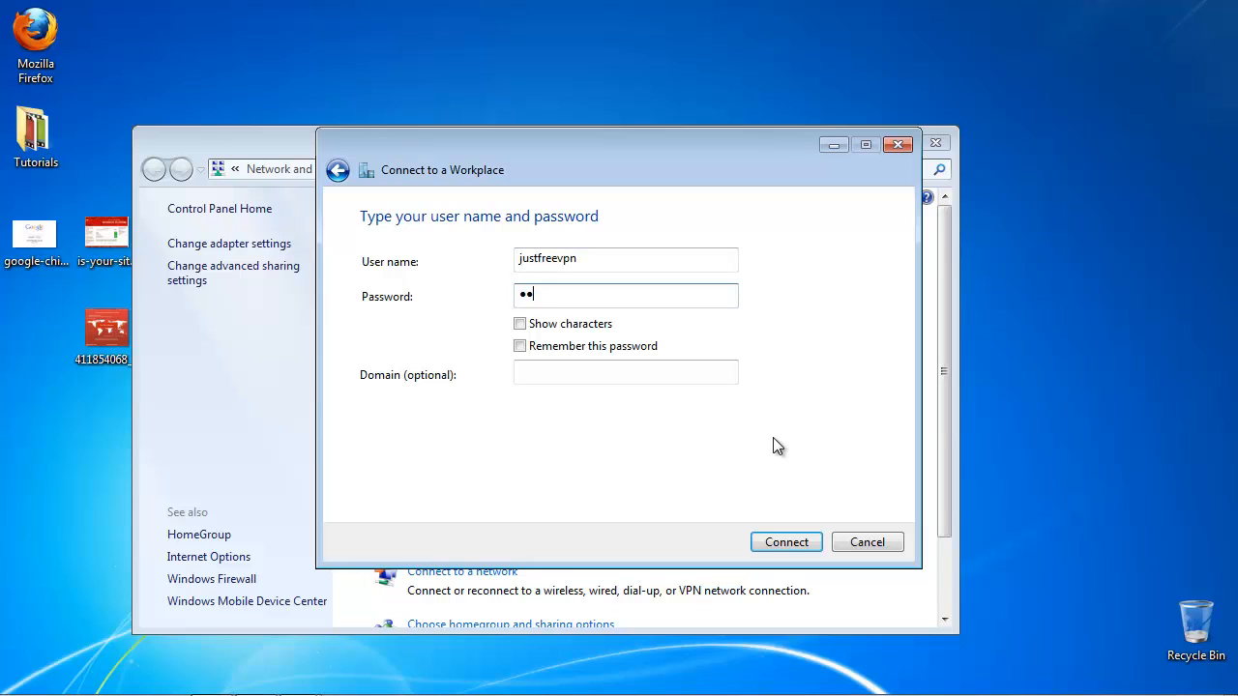
type("••")
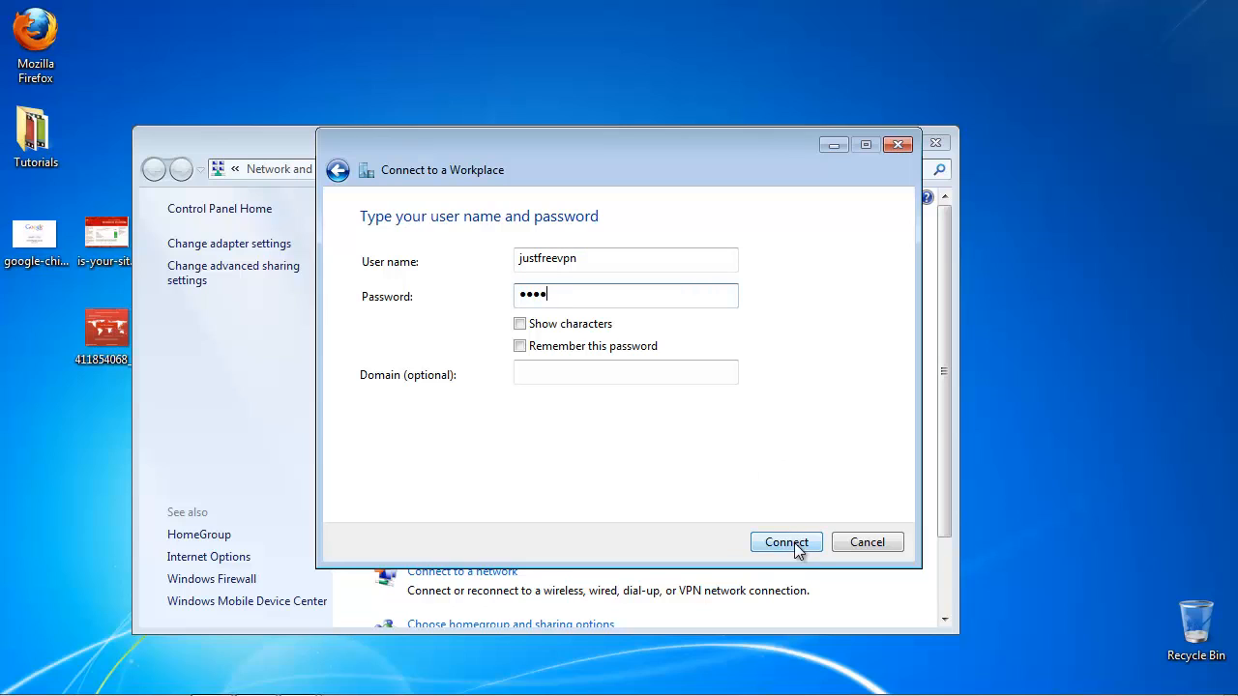
left_click(786, 542)
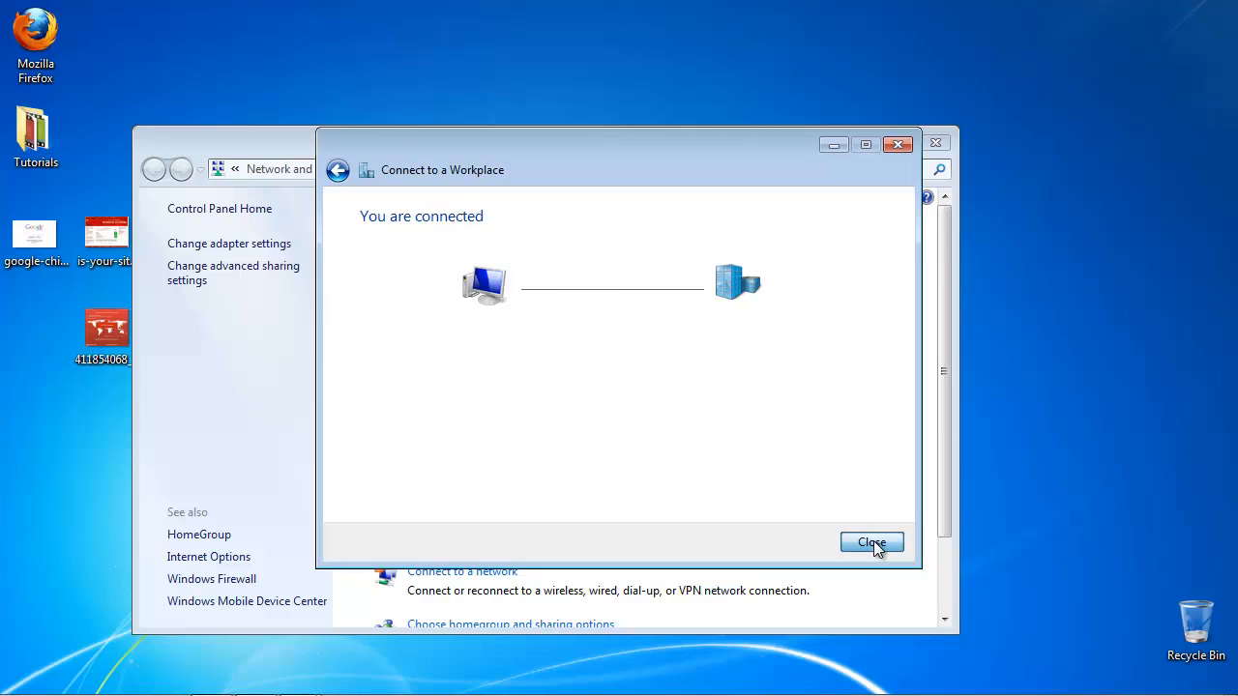
Close the connected VPN setup wizard to return to the desktop
left_click(871, 543)
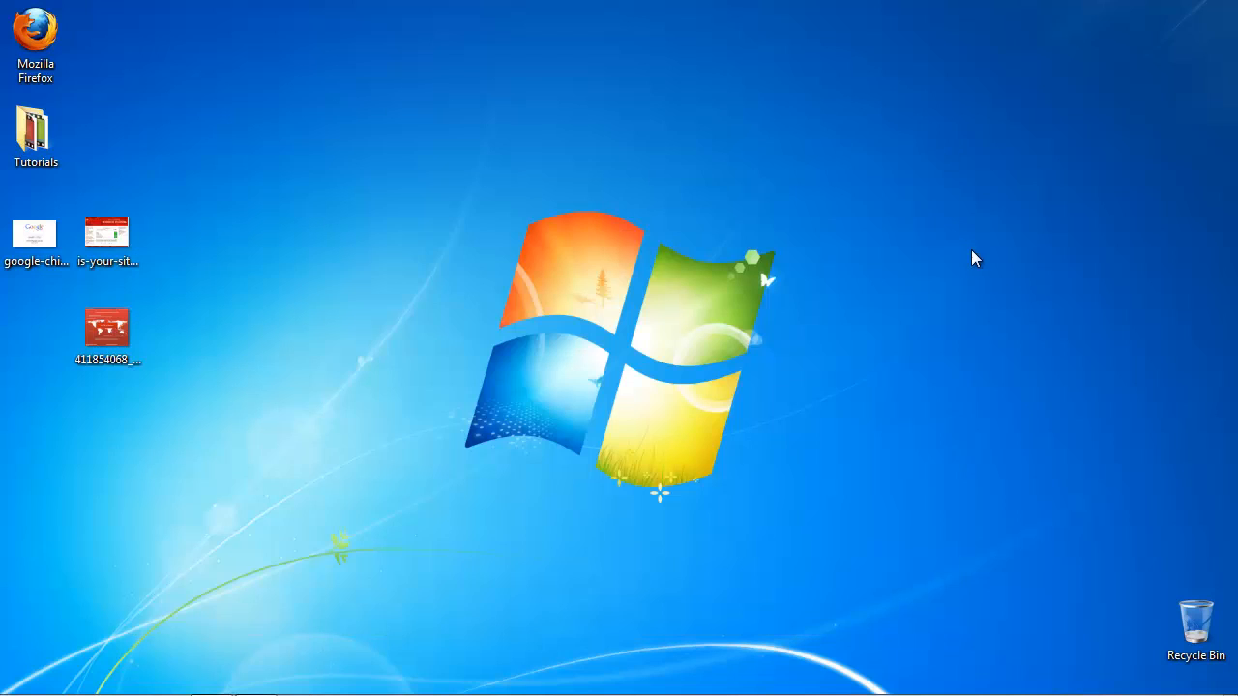